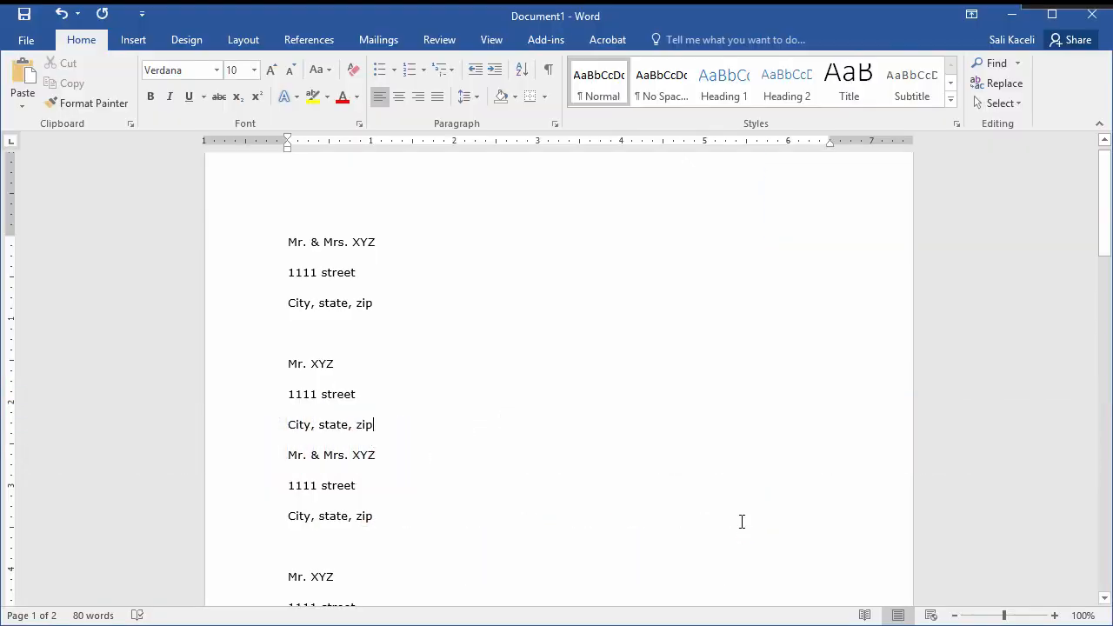
mouse_move(739, 522)
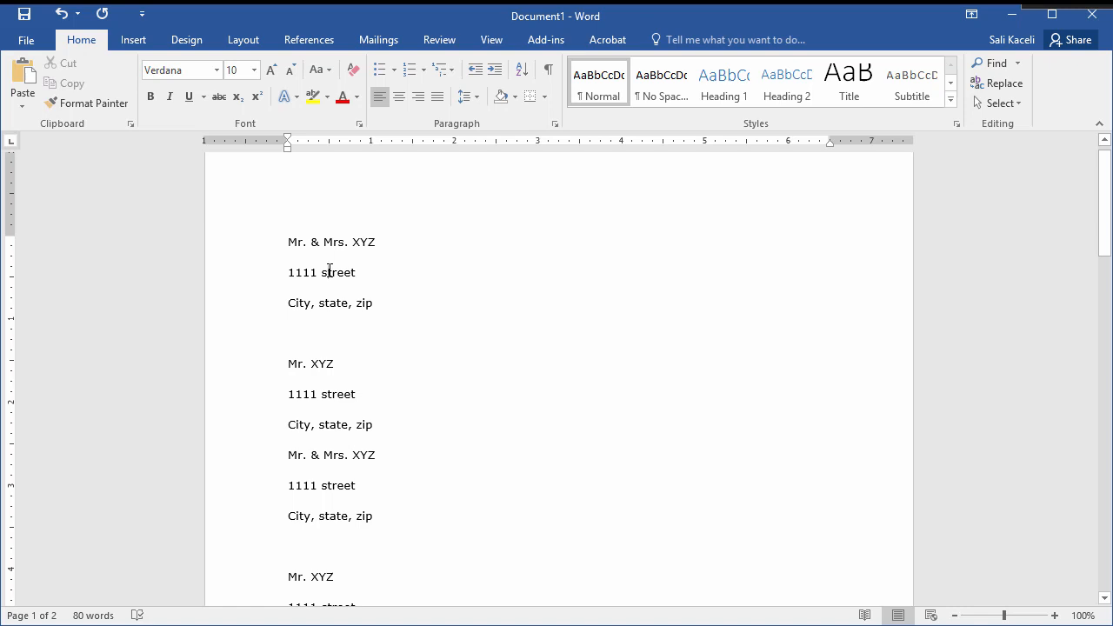
- Select the entire address list, copy it to the clipboard, then clear the selection
key(ctrl+a)
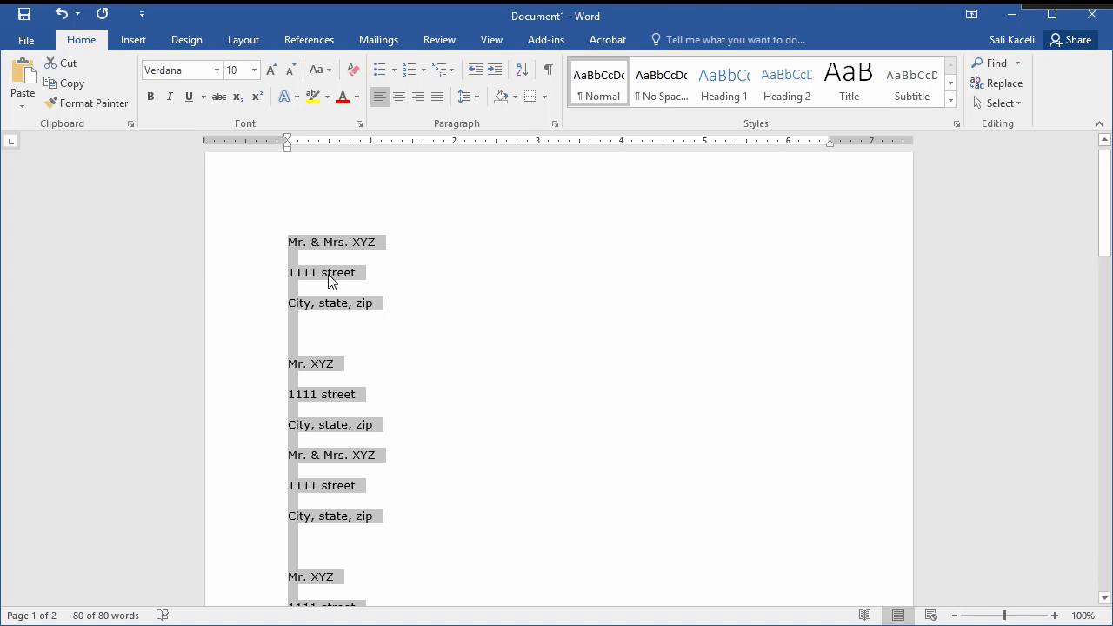
right_click(329, 280)
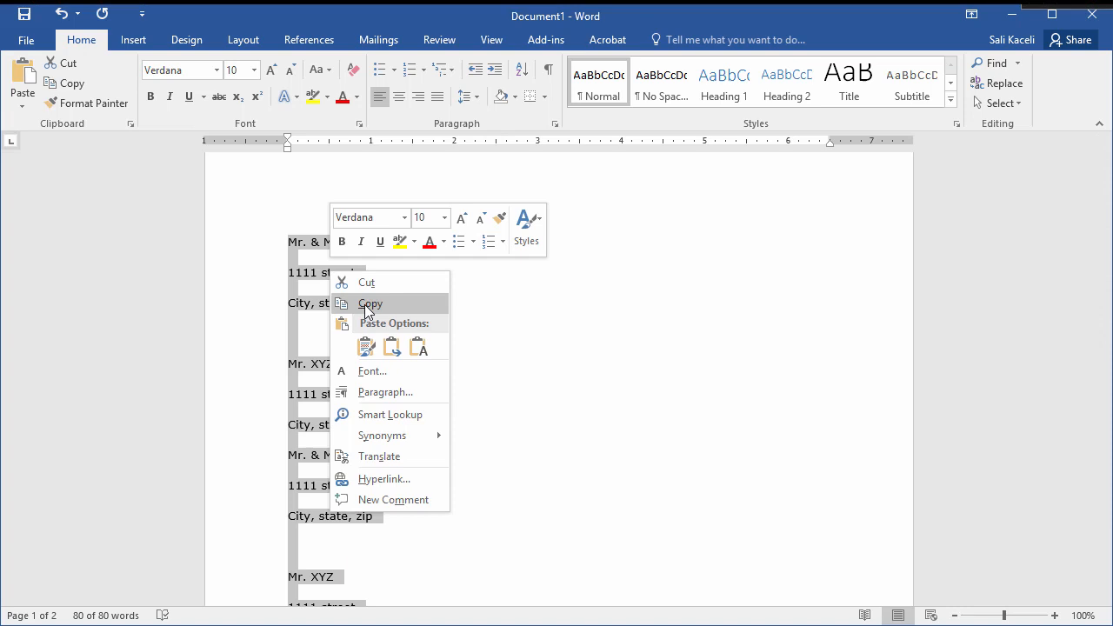
click(368, 303)
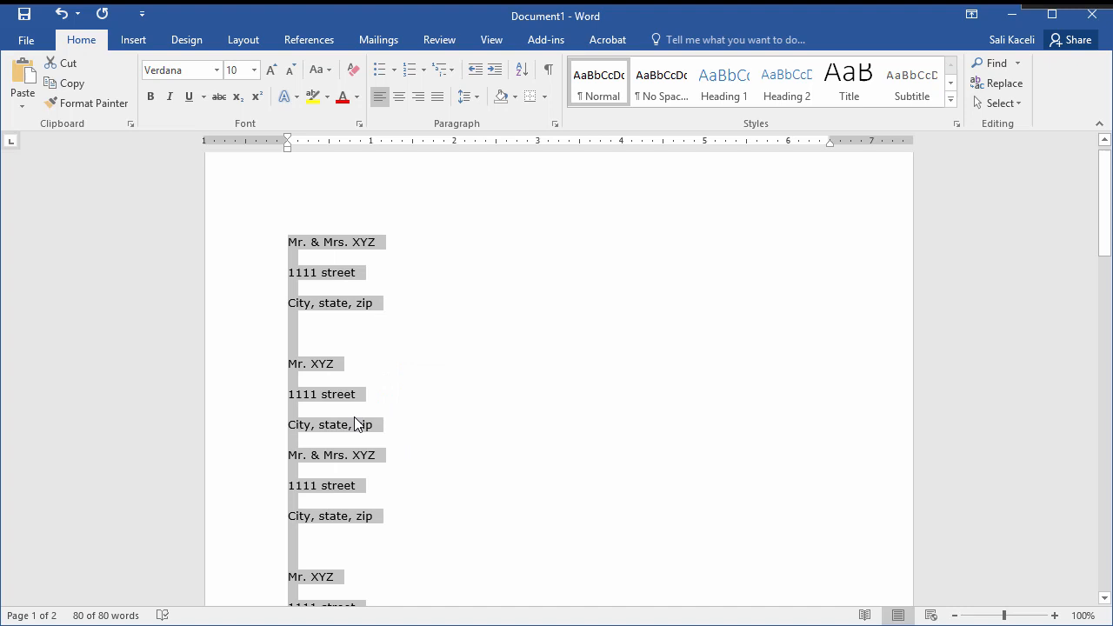
mouse_move(536, 327)
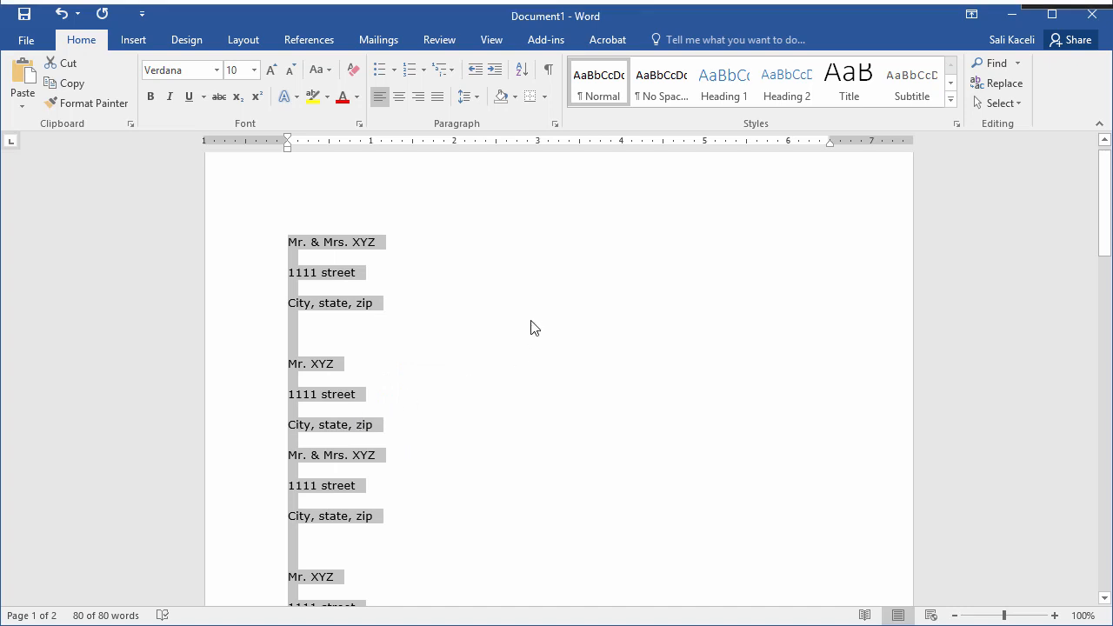
click(369, 166)
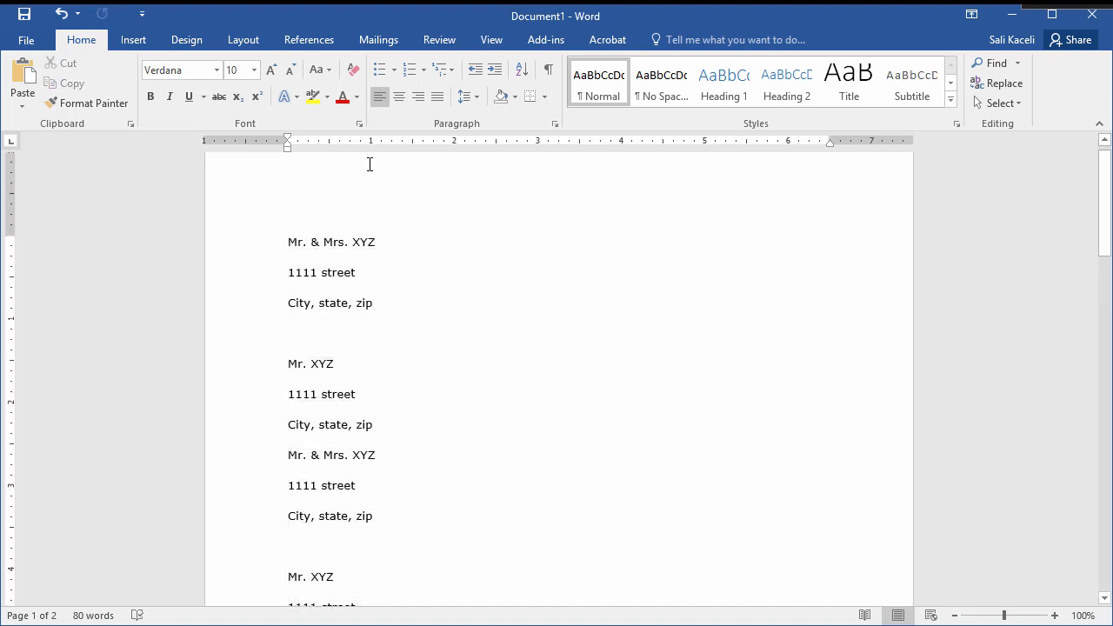
- Paste the copied address list into the Address box of the Envelopes and Labels setup
click(380, 39)
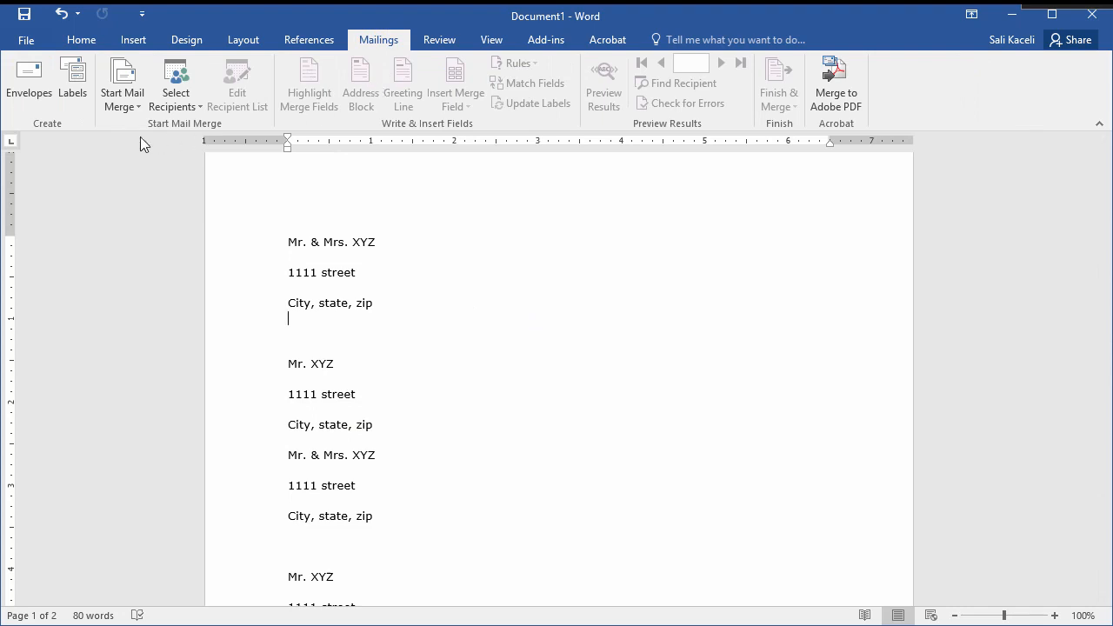
click(73, 78)
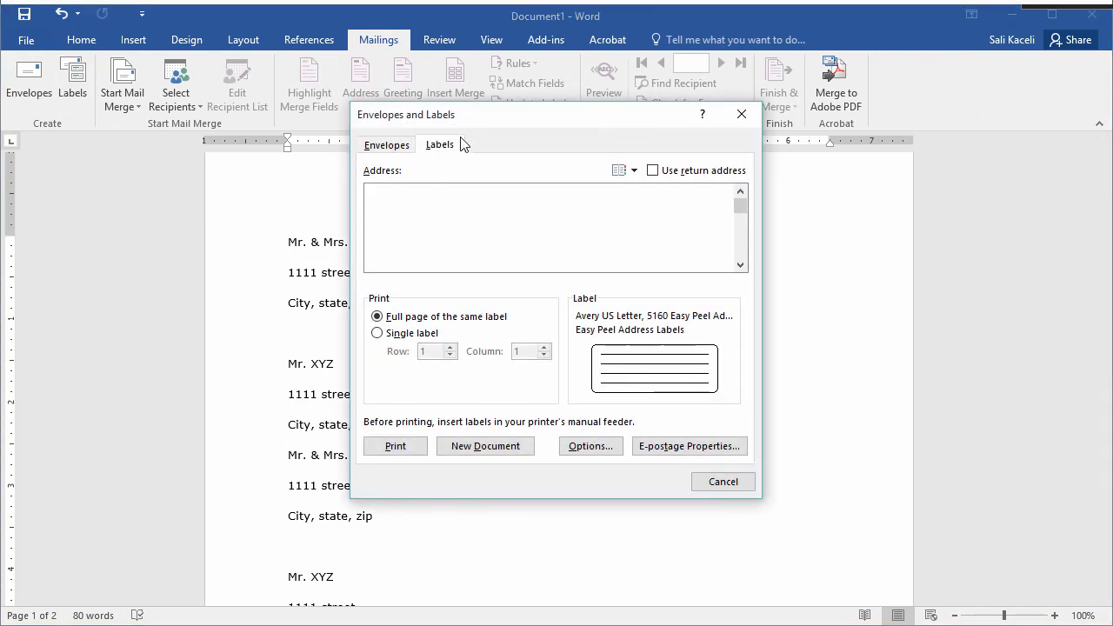
mouse_move(442, 155)
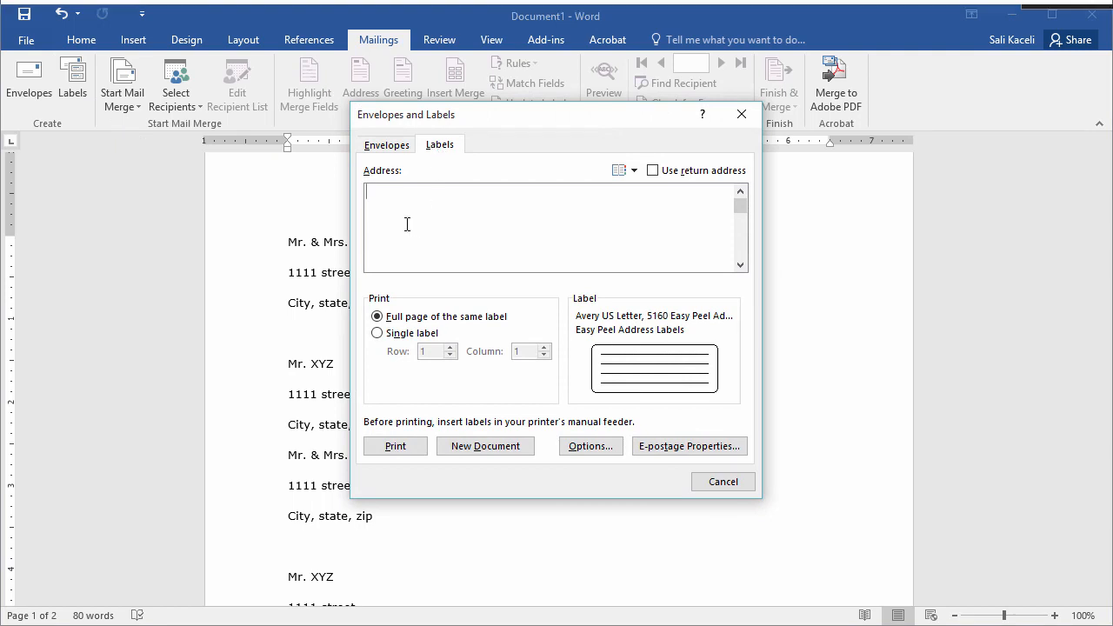
mouse_move(398, 201)
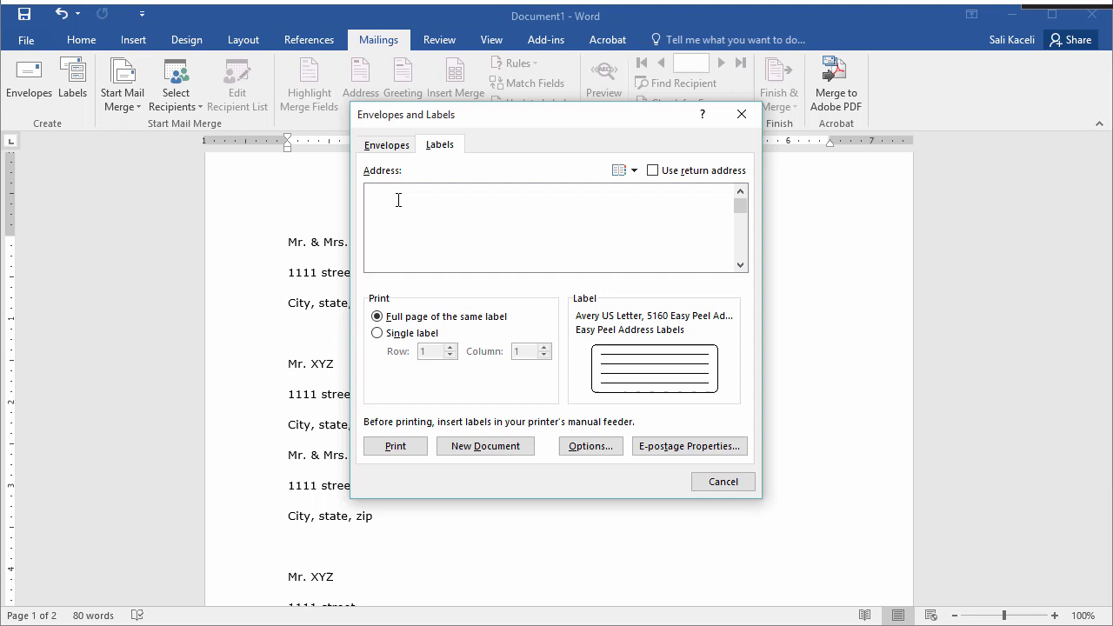
click(365, 192)
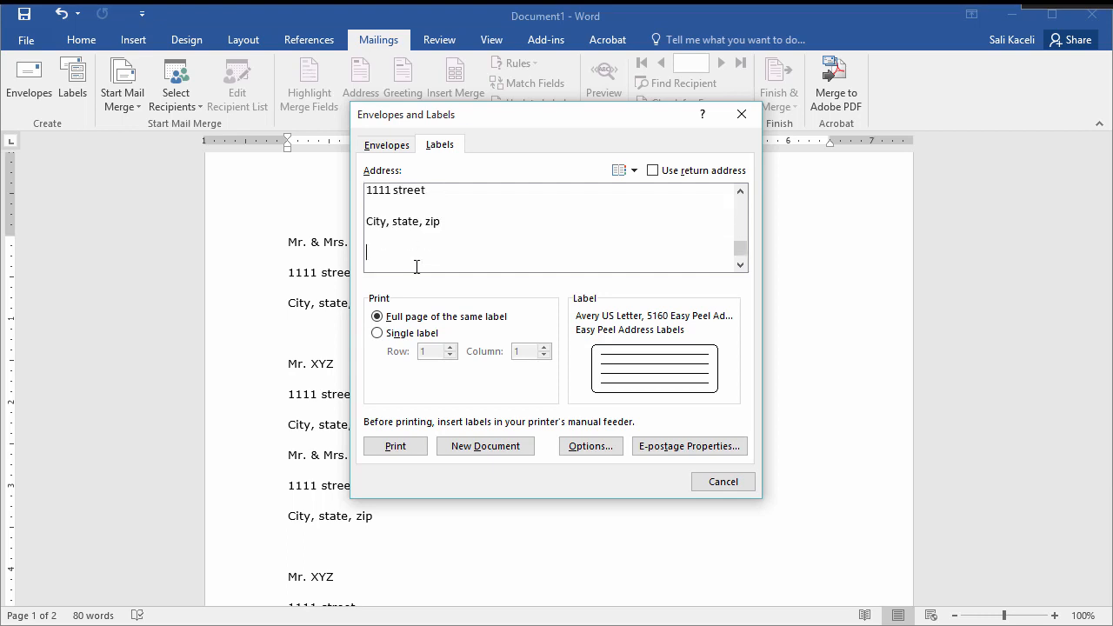
right_click(416, 252)
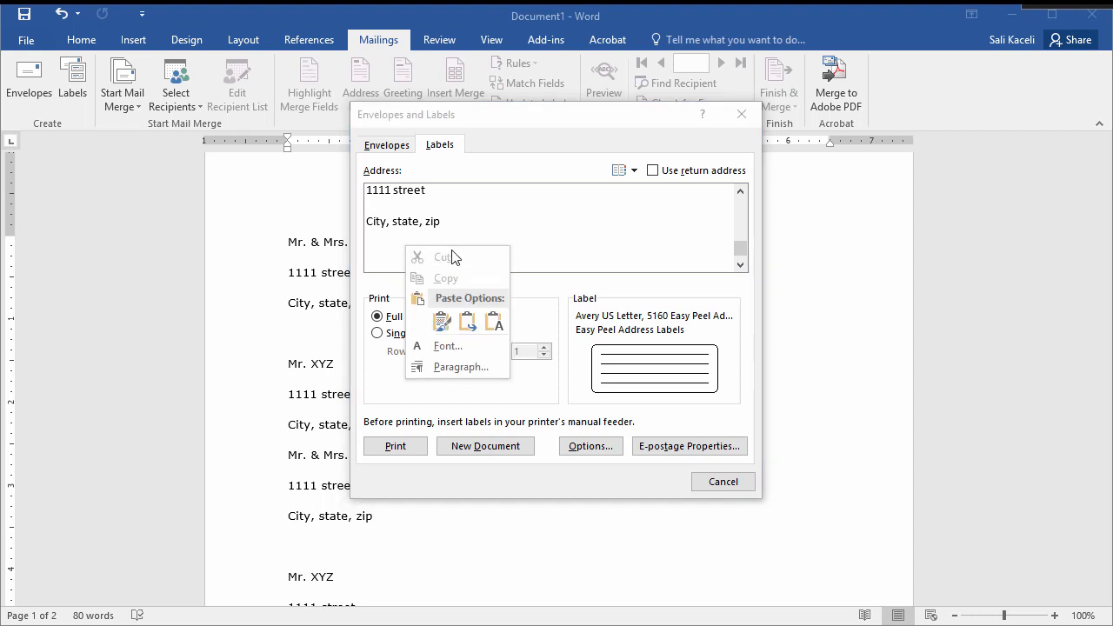
click(376, 253)
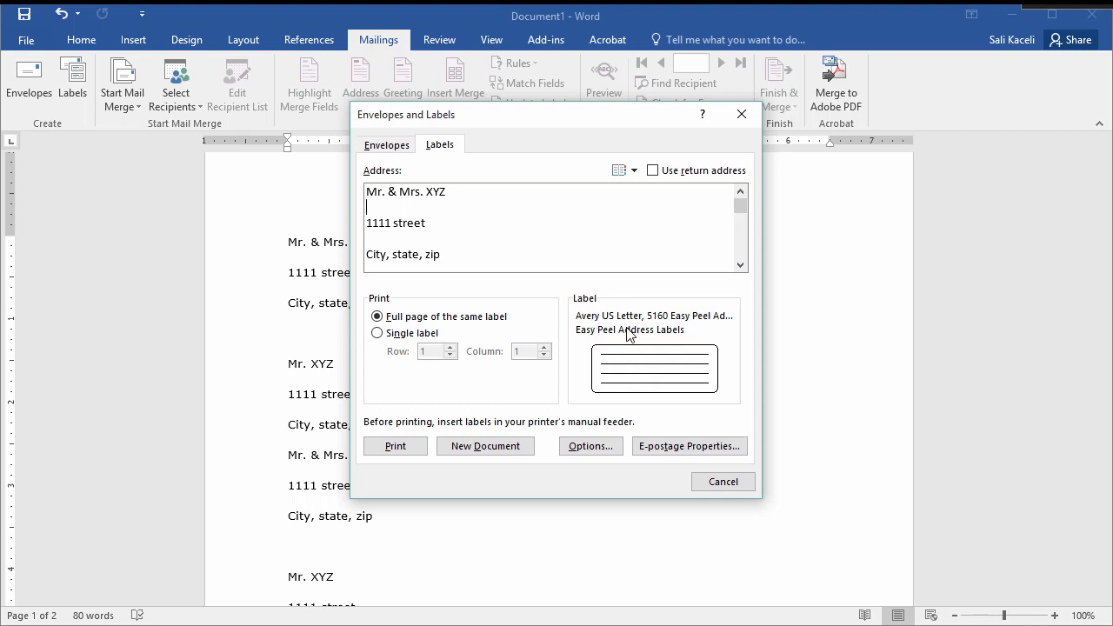
click(589, 446)
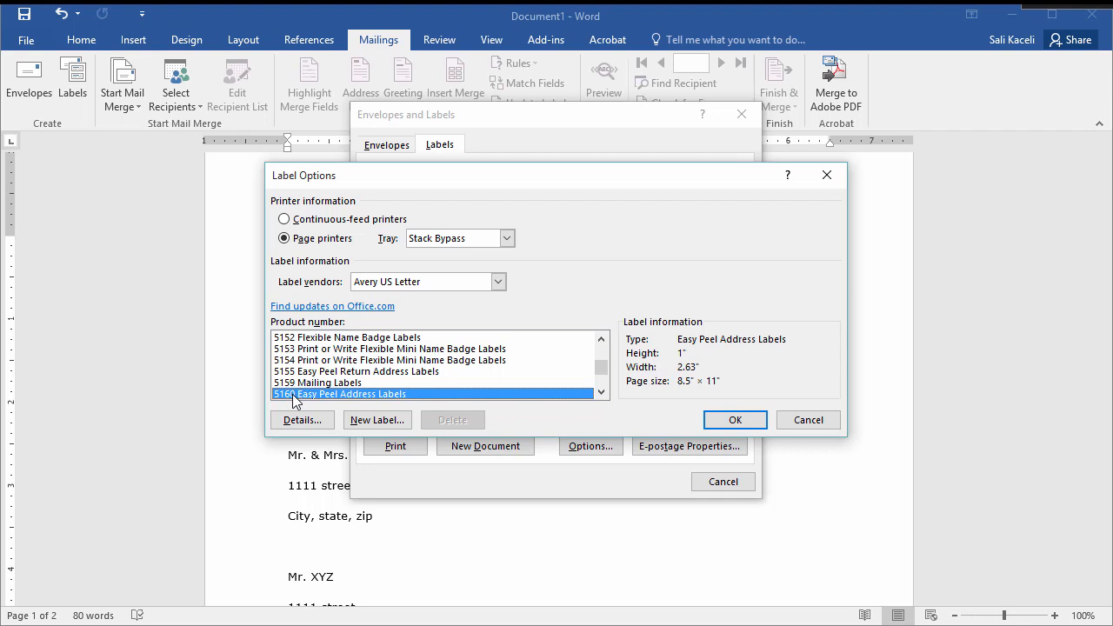
mouse_move(320, 400)
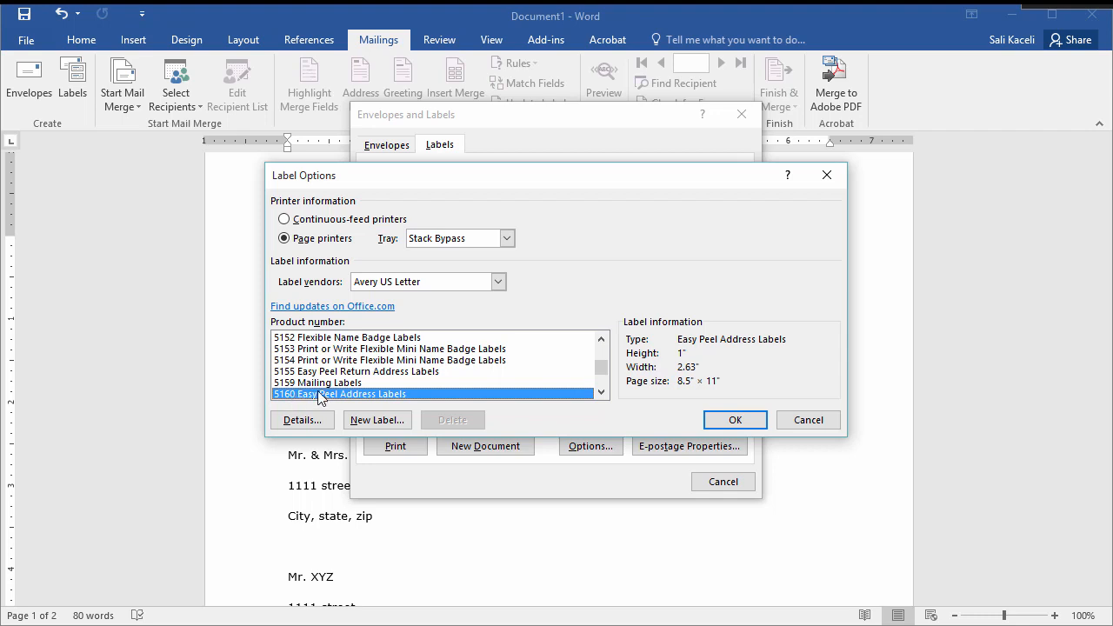
mouse_move(504, 239)
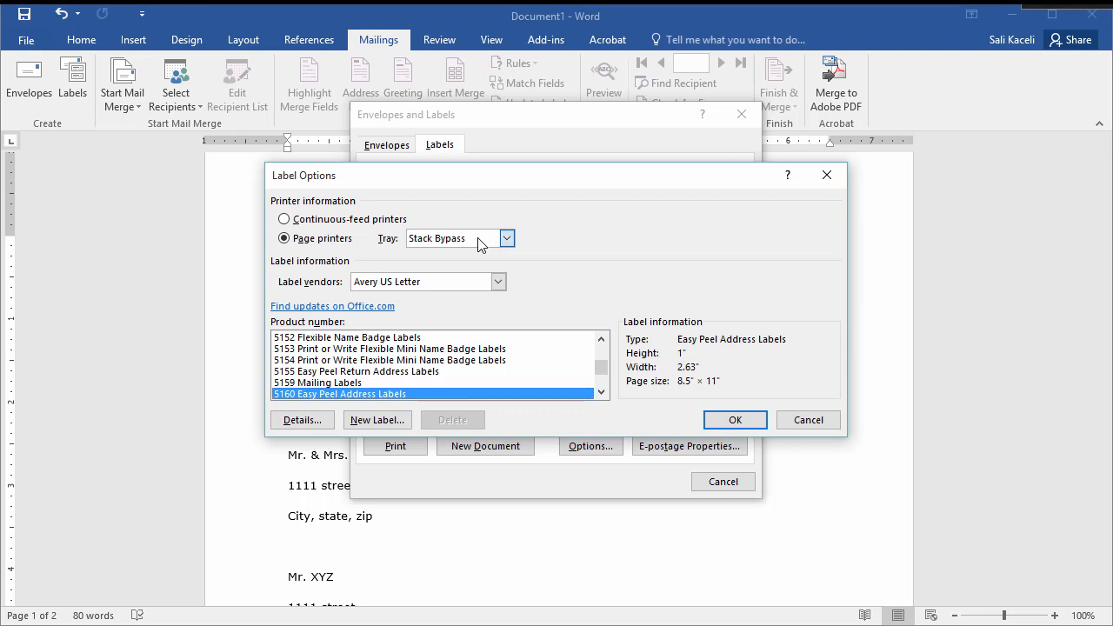
- Keep Stack Bypass as printer tray and confirm Avery US Letter 5160 Easy Peel Address Labels
click(506, 239)
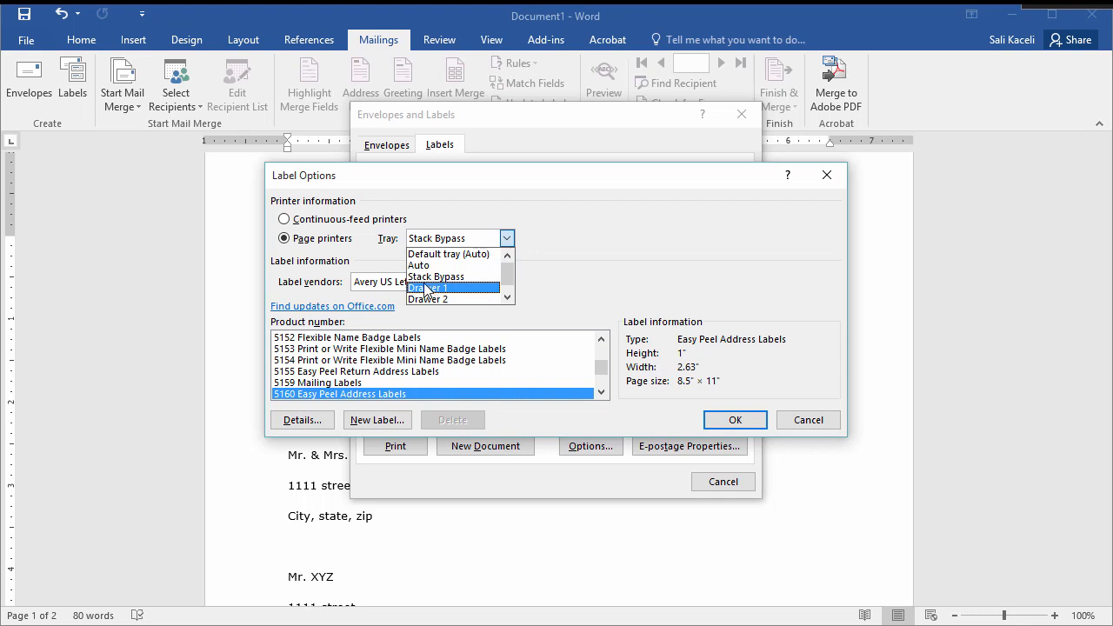
click(435, 277)
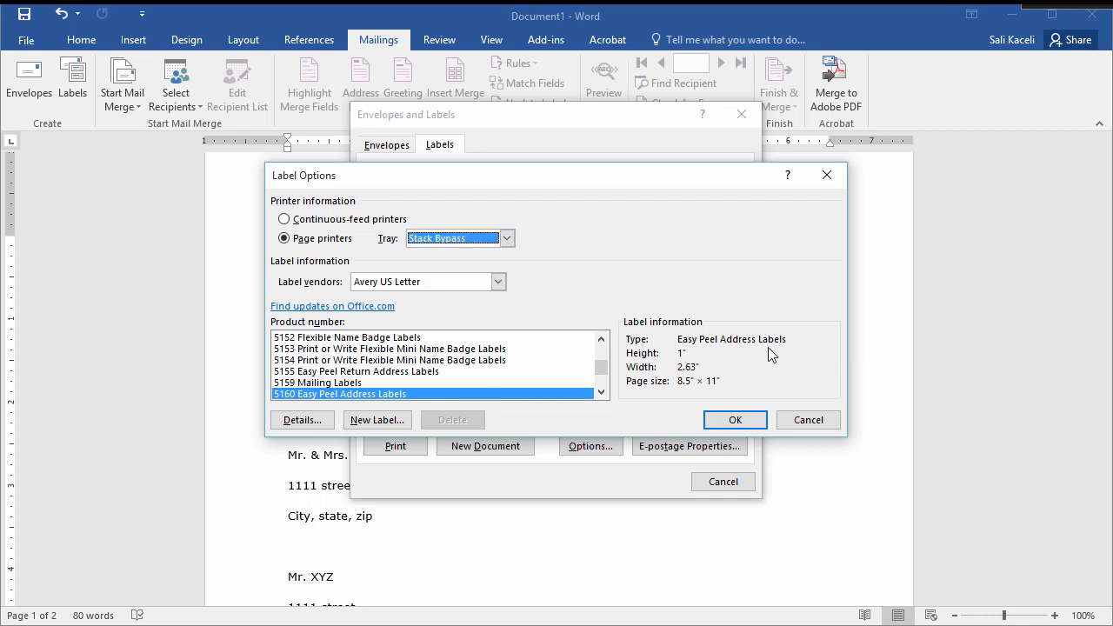
mouse_move(355, 404)
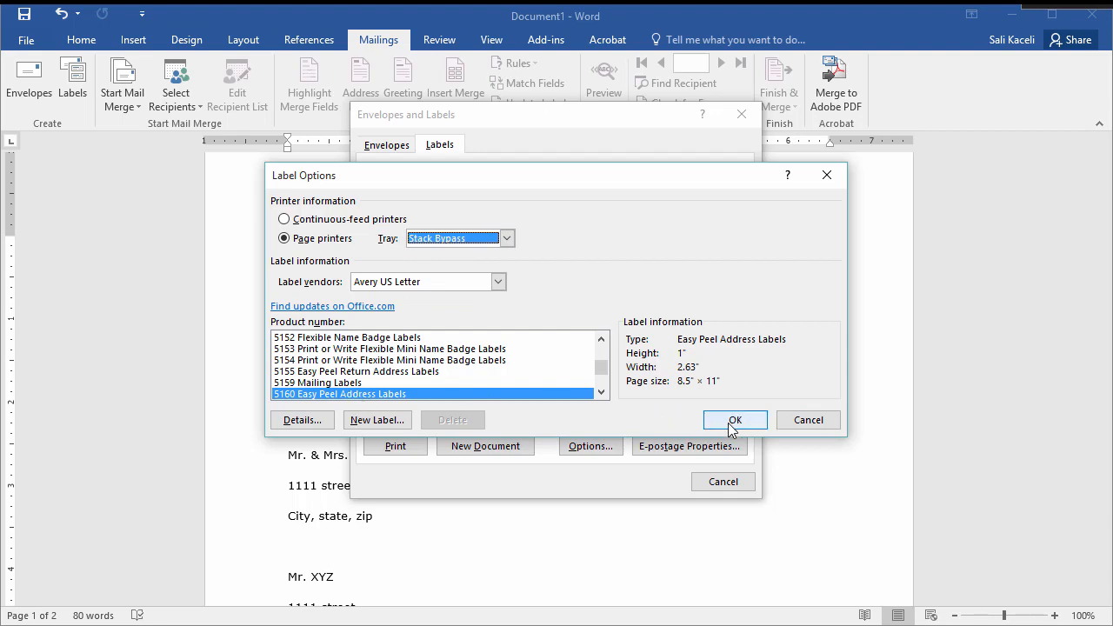
click(734, 419)
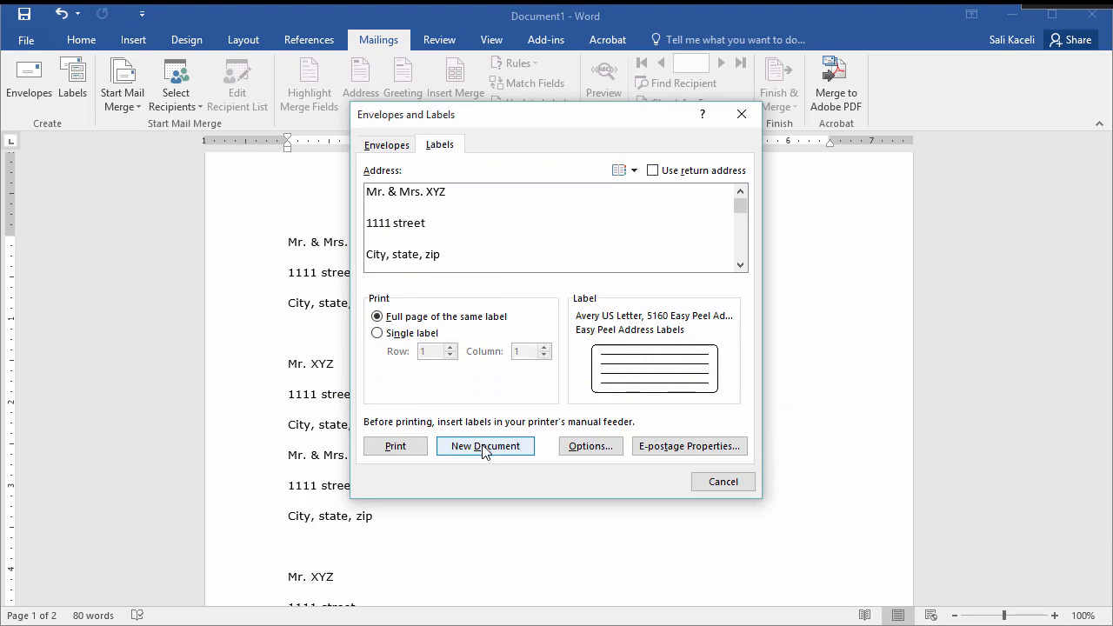
- Create the new Labels6 document and remove blank lines from the first two labels
click(485, 445)
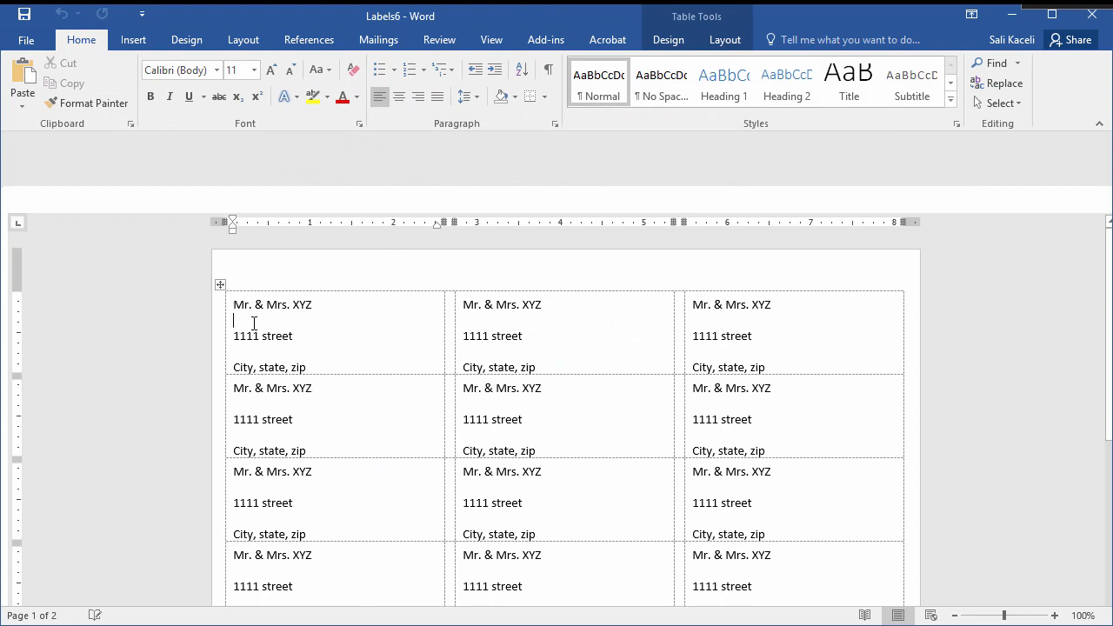
scroll(down, 3)
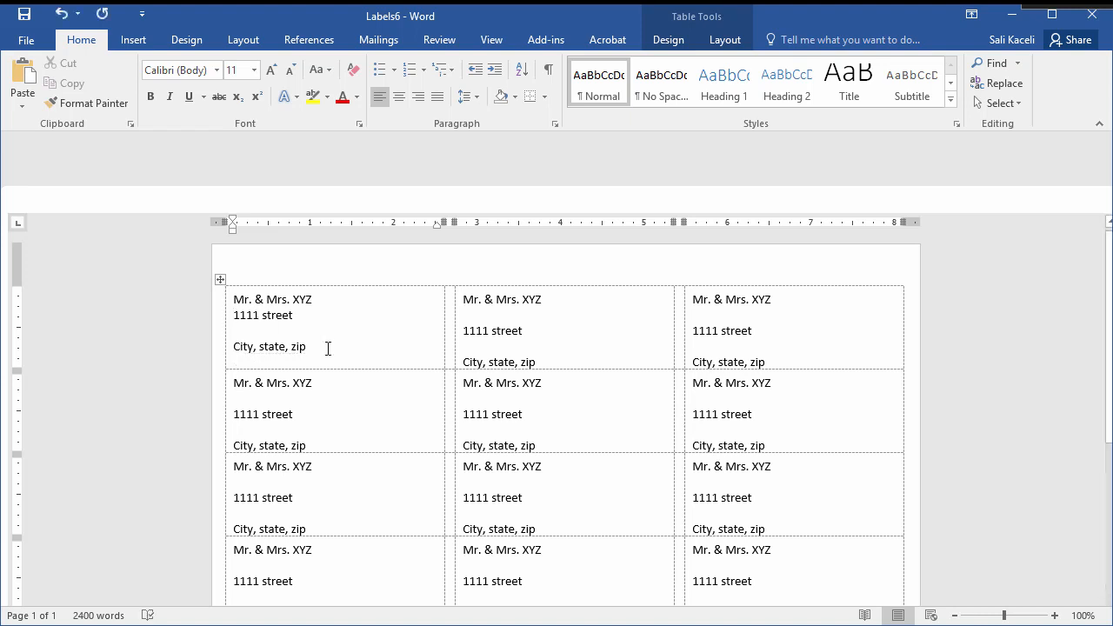
click(264, 330)
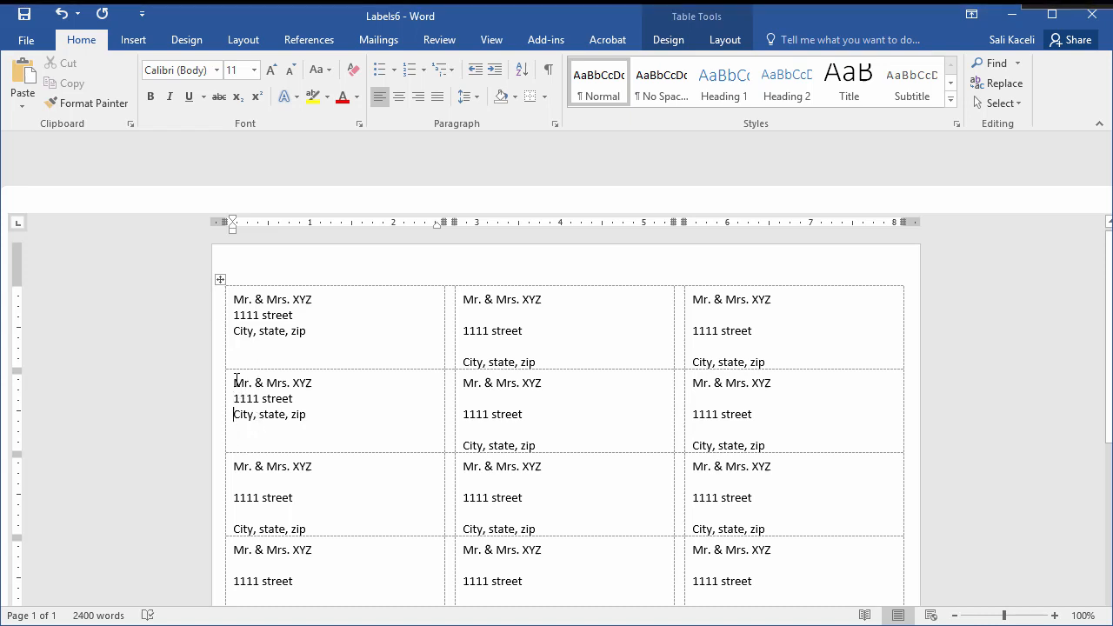
scroll(down, 3)
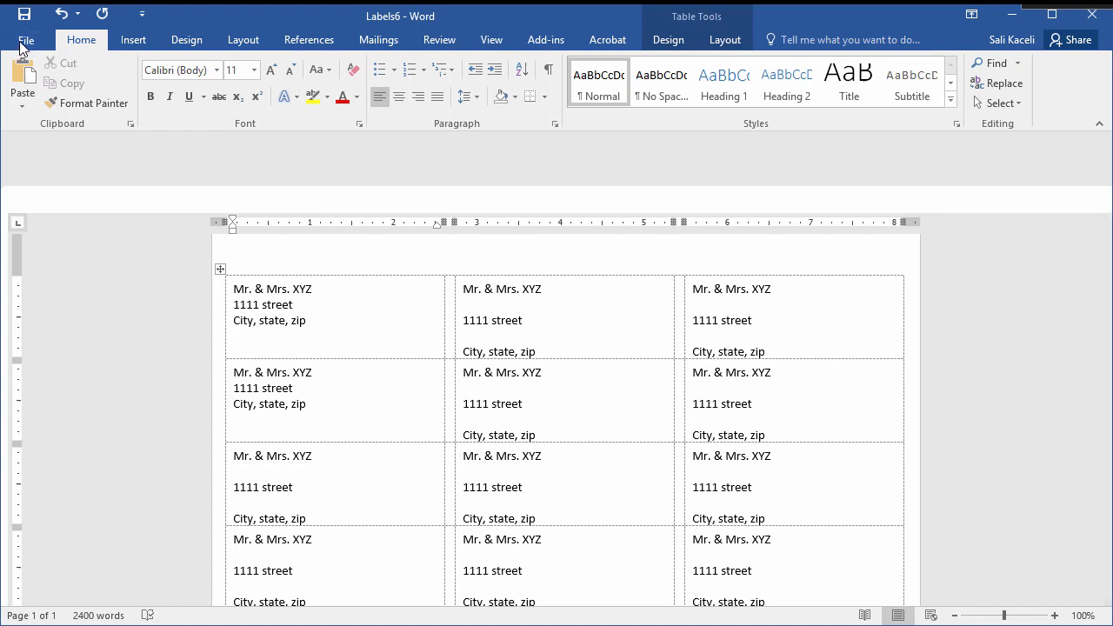
click(25, 40)
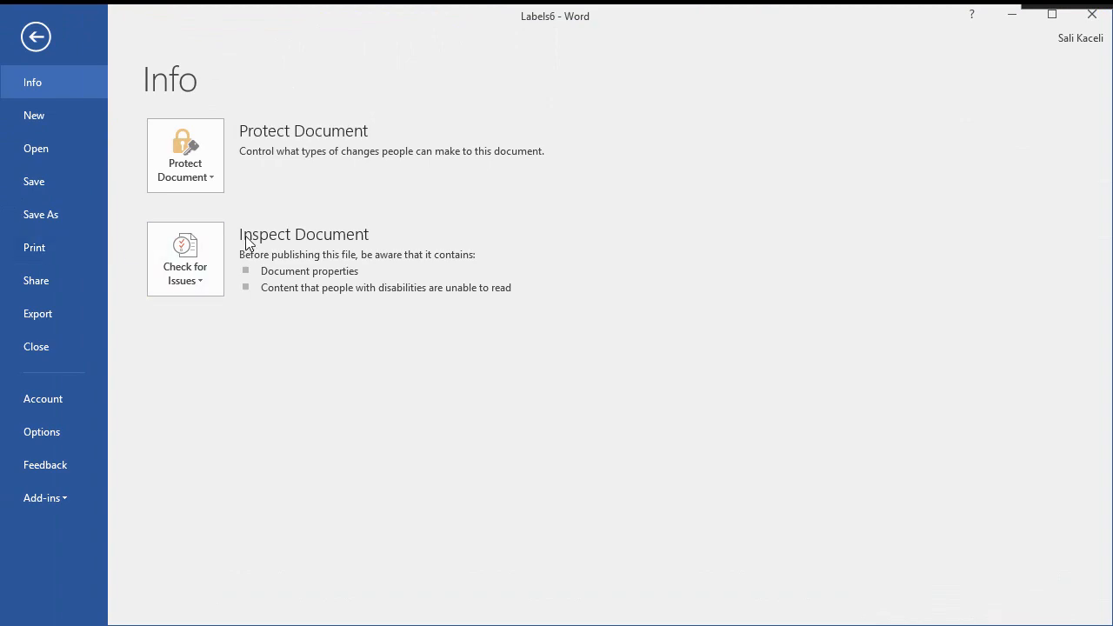
click(35, 37)
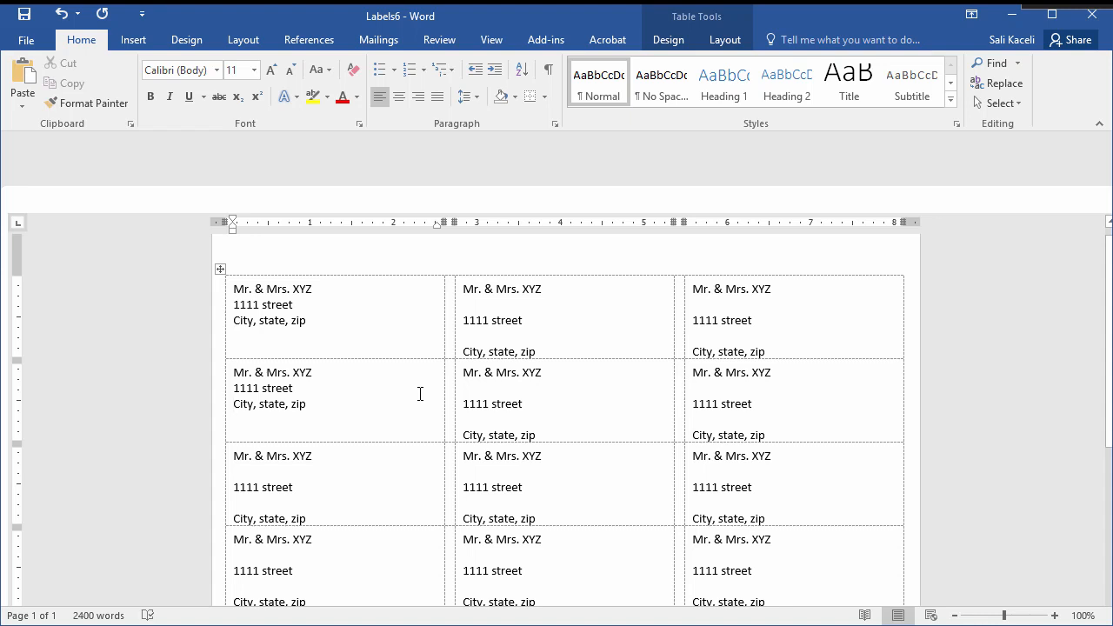
scroll(down, 3)
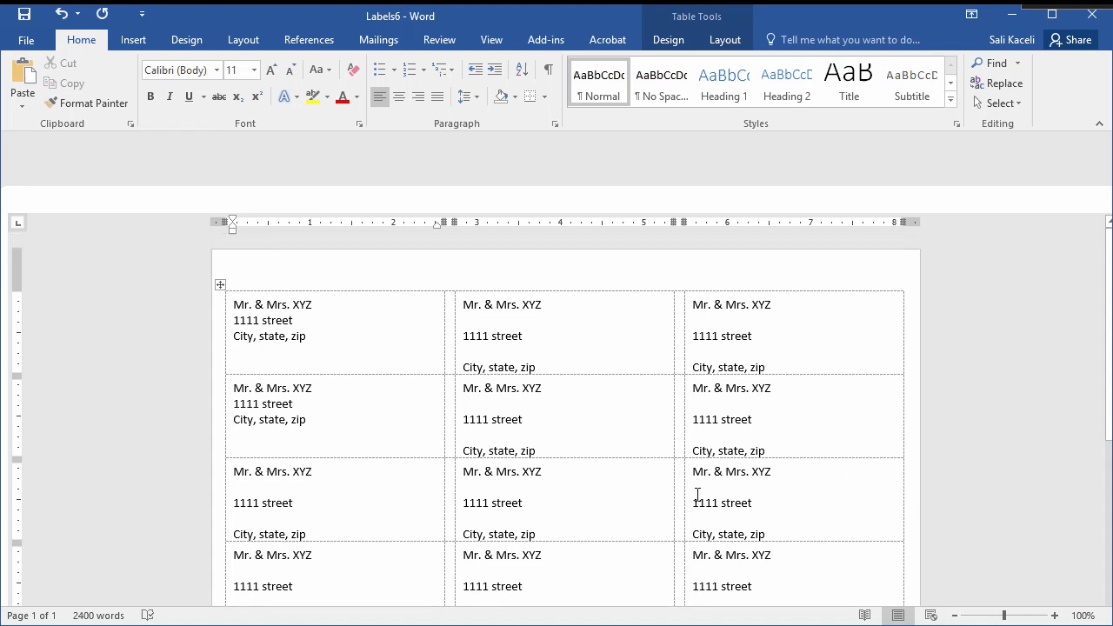
mouse_move(529, 470)
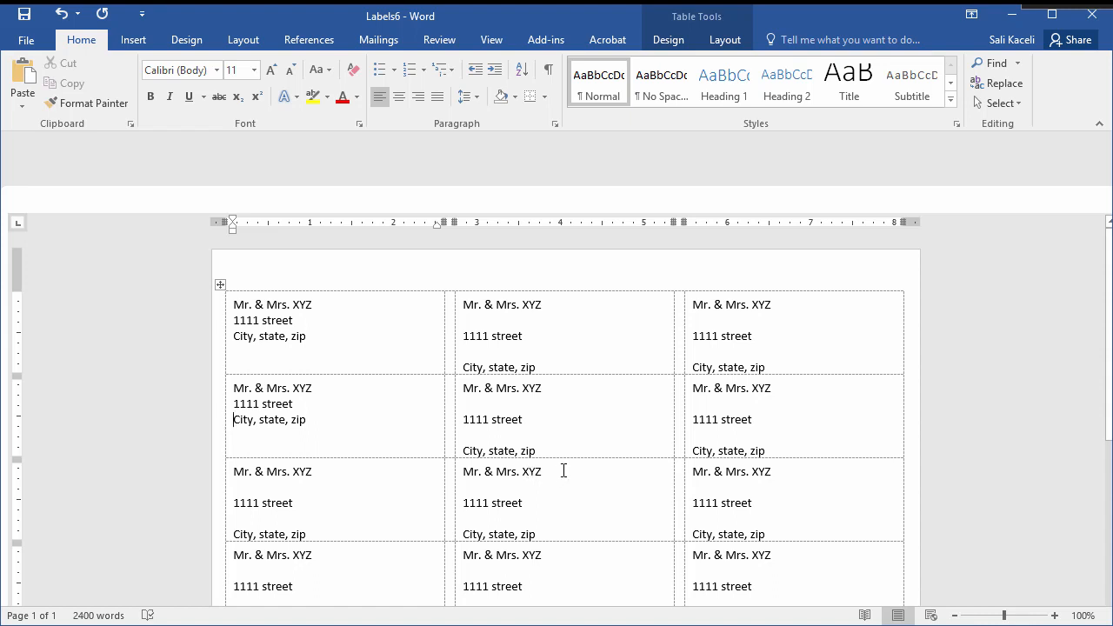
mouse_move(599, 511)
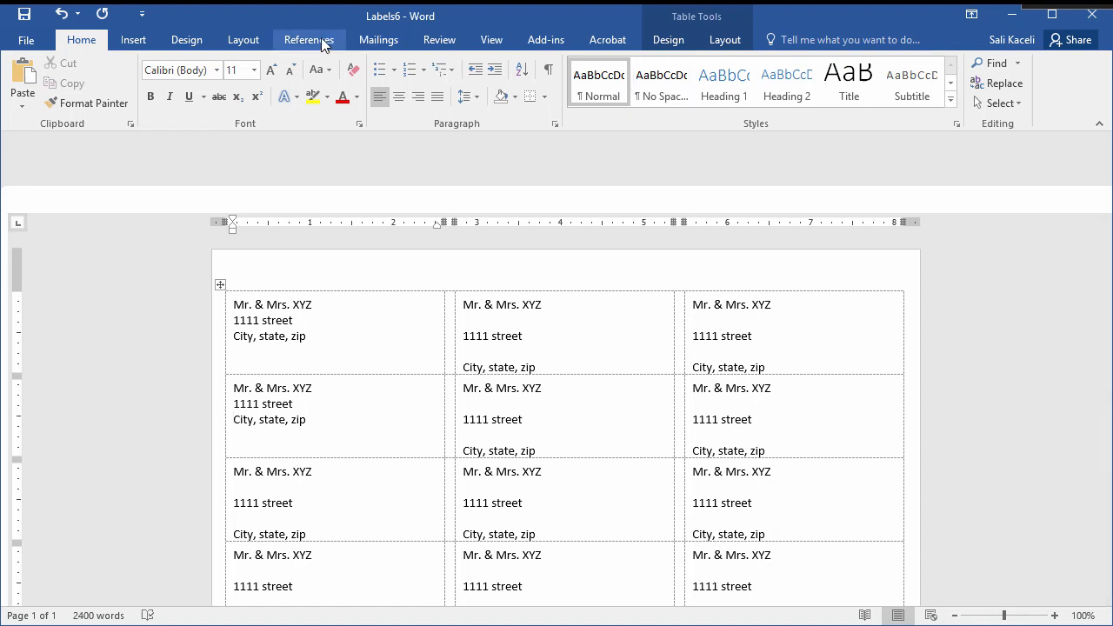
mouse_move(599, 82)
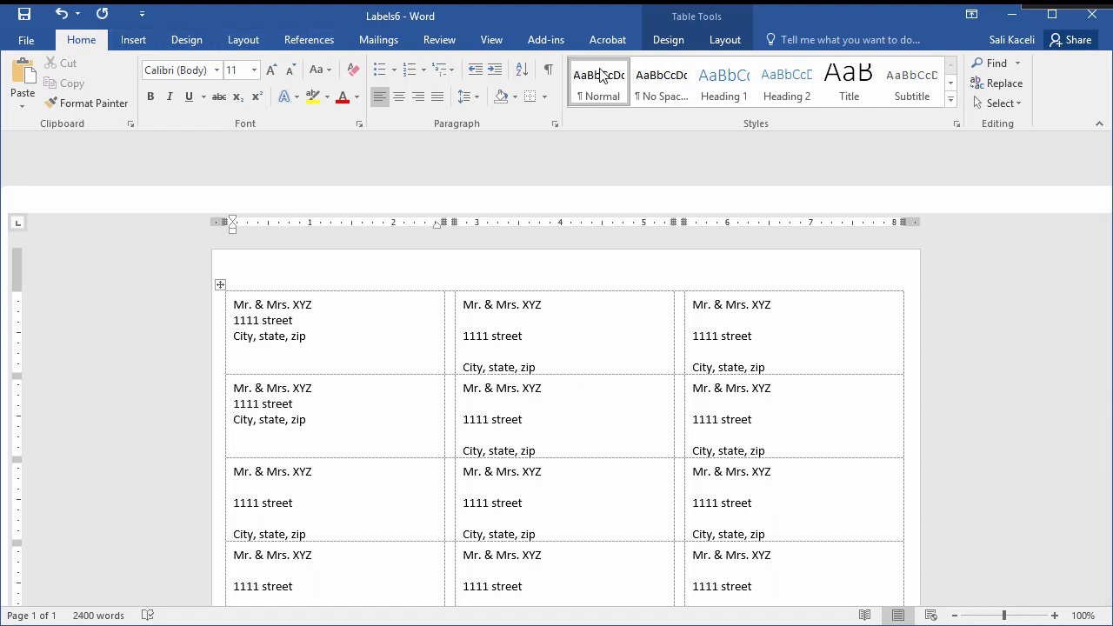